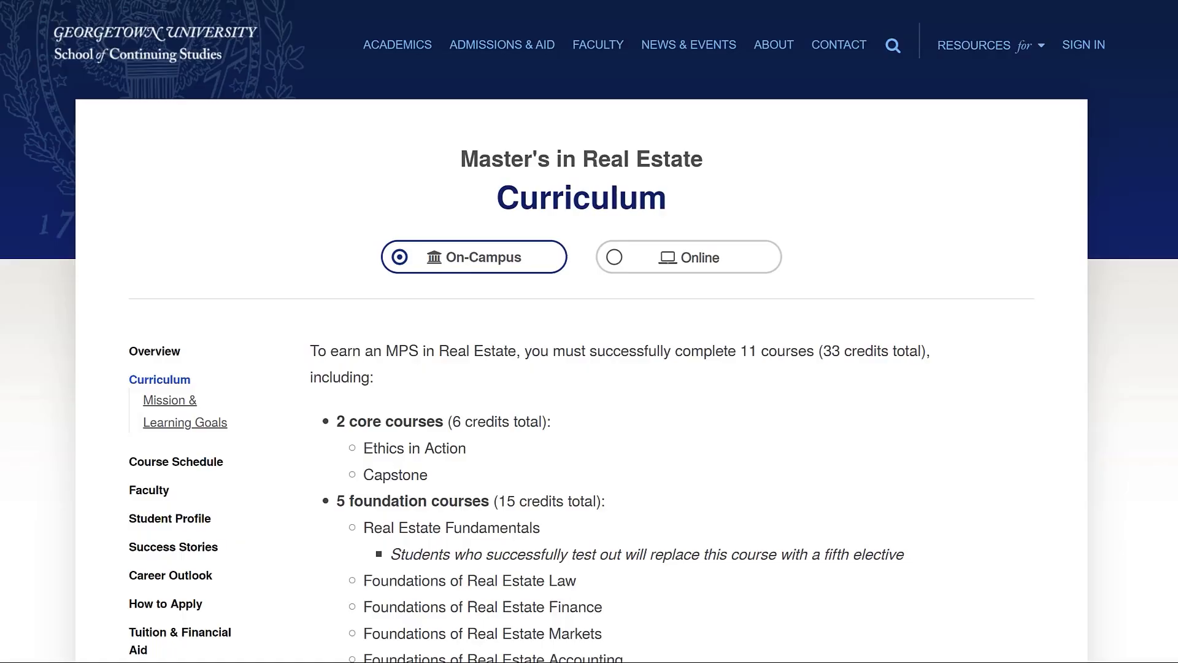
- Scroll the Georgetown curriculum page to show the core, foundation and elective course lists
{"action": "scroll", "scroll_direction": "down", "scroll_amount": 3}
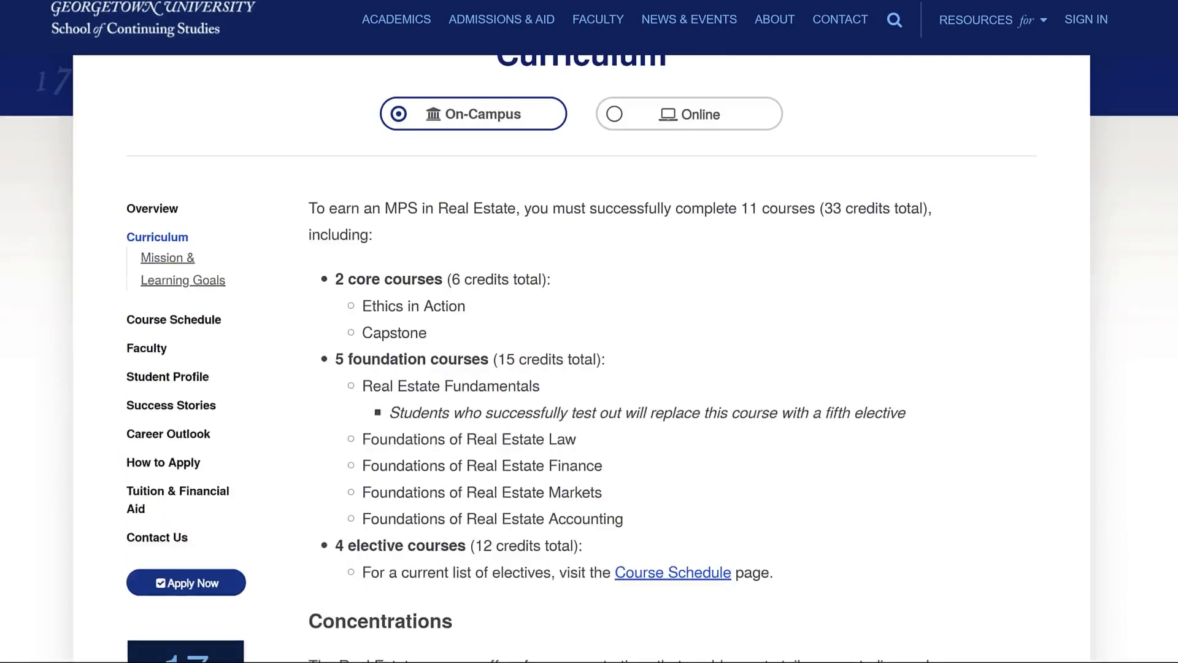
{"action": "scroll", "scroll_direction": "down", "scroll_amount": 3}
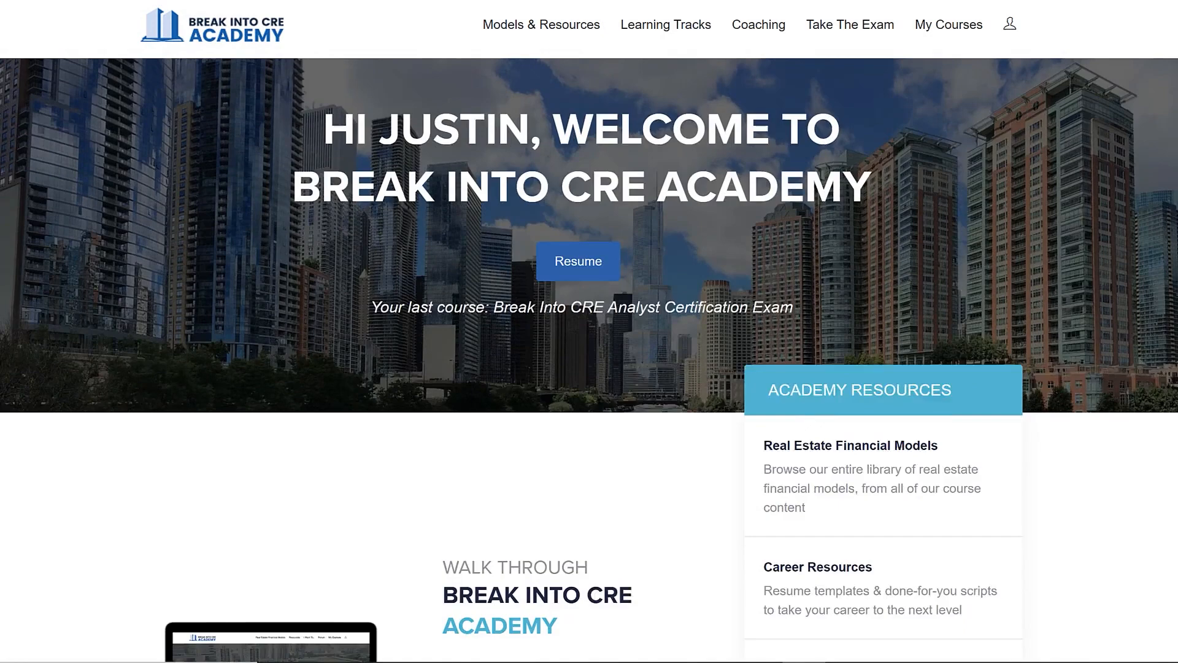
- Open the exam course and Excel guide, then the multifamily pro forma's Monthly CF sheet
{"action": "left_click", "coordinate": [948, 24]}
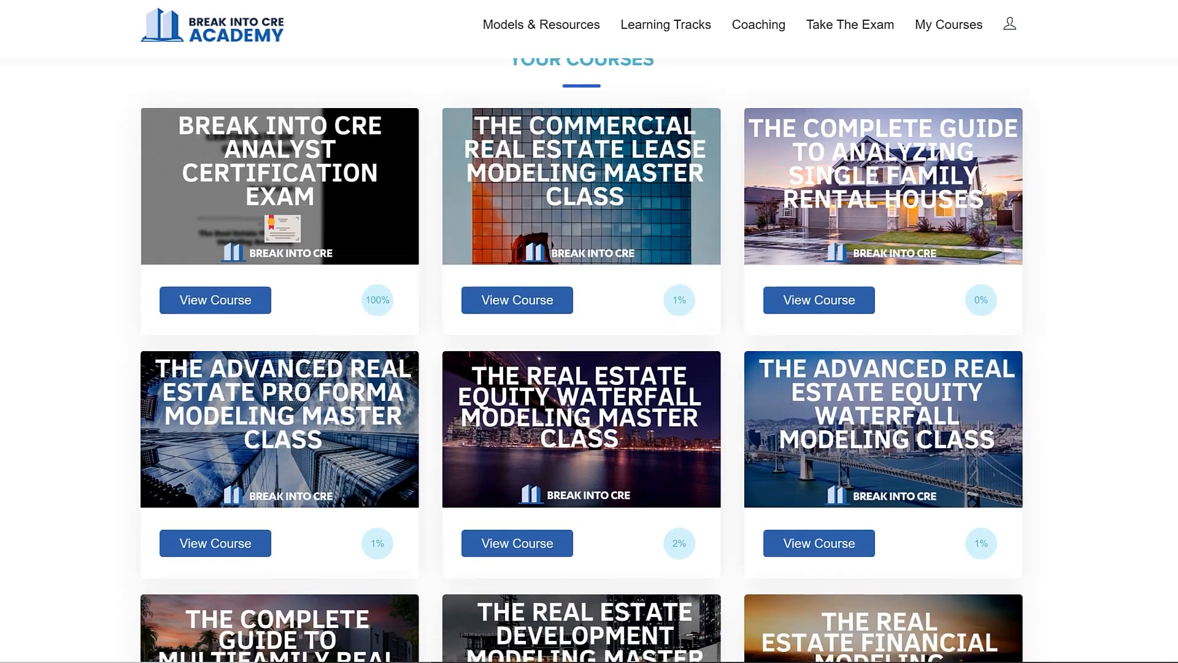
{"action": "scroll", "scroll_direction": "down", "scroll_amount": 3}
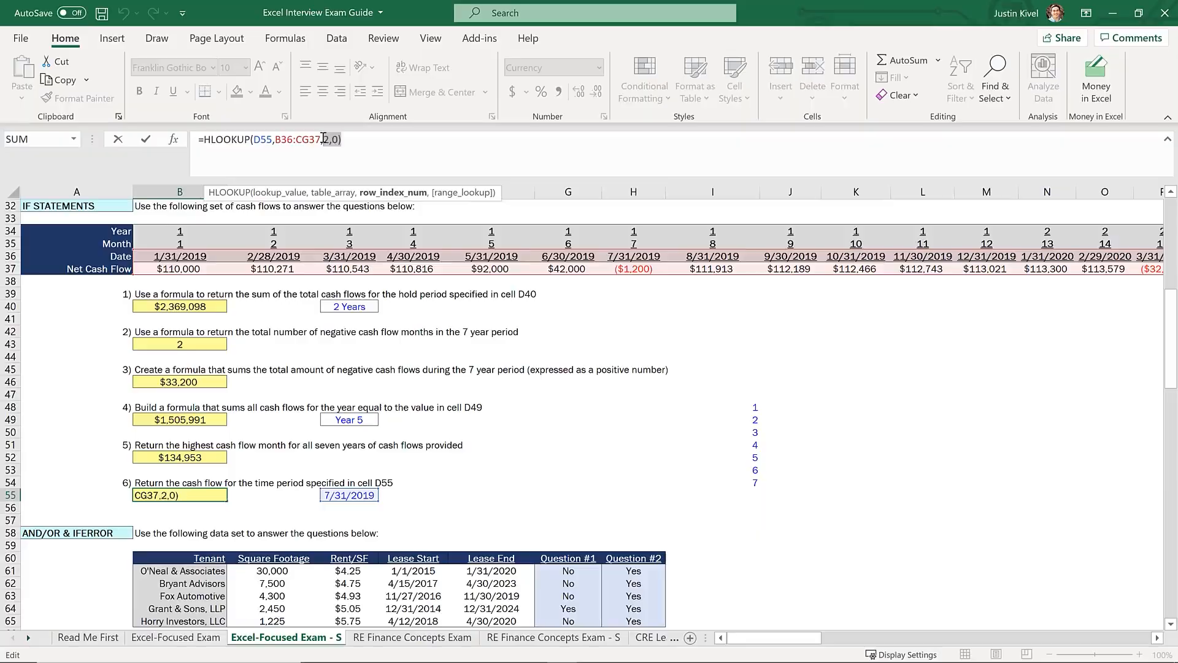
{"action": "left_click", "coordinate": [552, 637]}
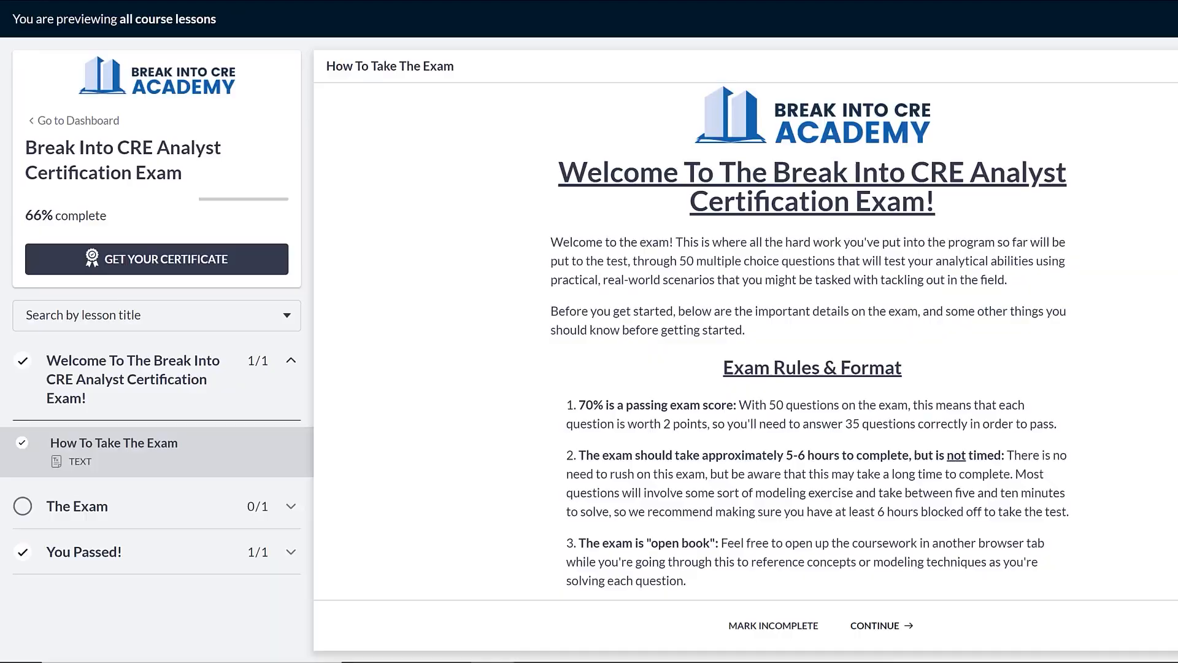
{"action": "scroll", "scroll_direction": "down", "scroll_amount": 3}
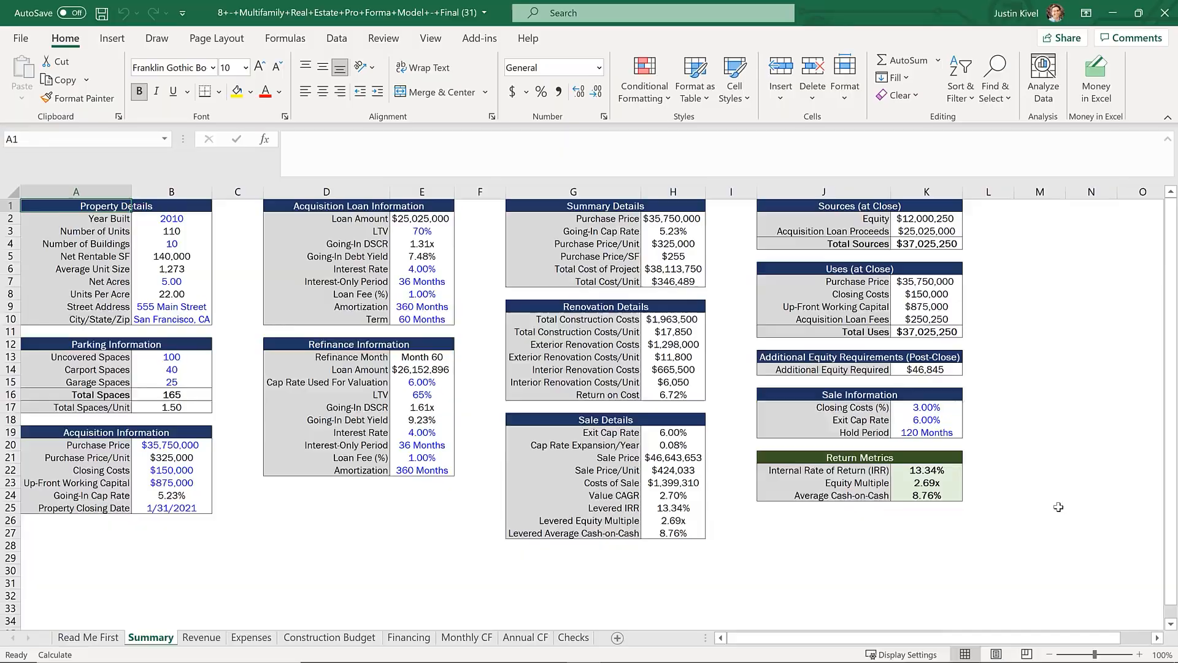
{"action": "left_click", "coordinate": [465, 636]}
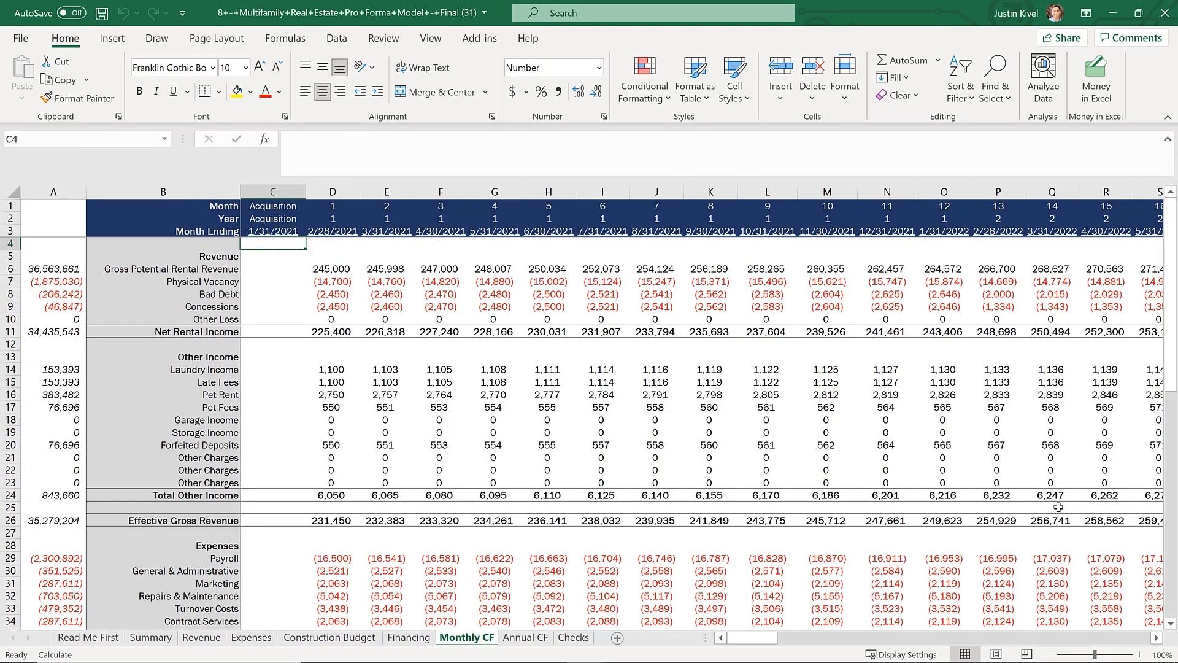